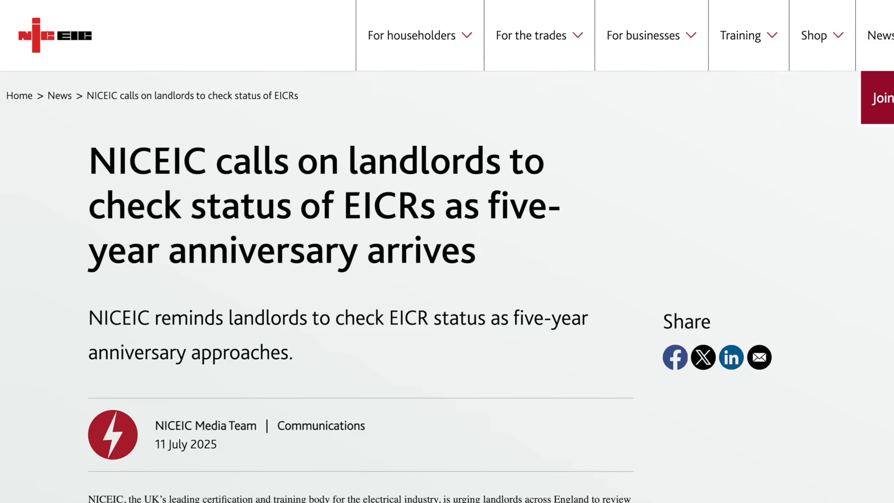
{"action": "scroll", "scroll_direction": "down", "scroll_amount": 3}
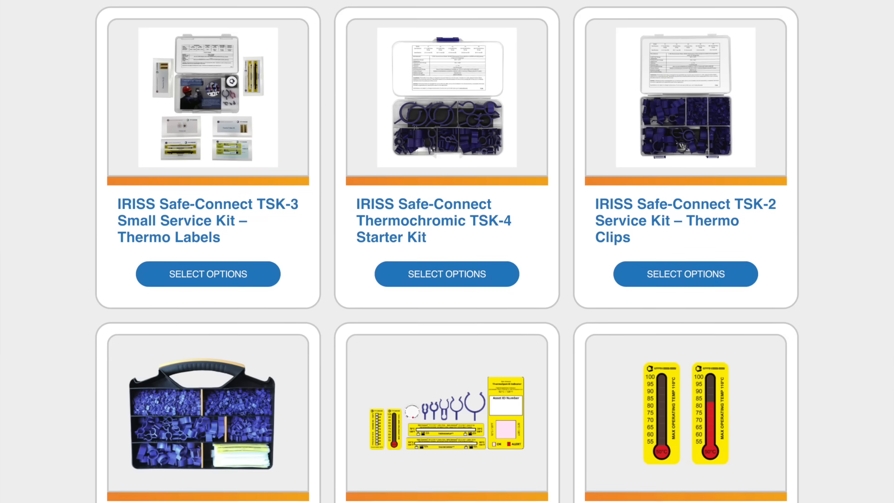
{"action": "scroll", "scroll_direction": "down", "scroll_amount": 3}
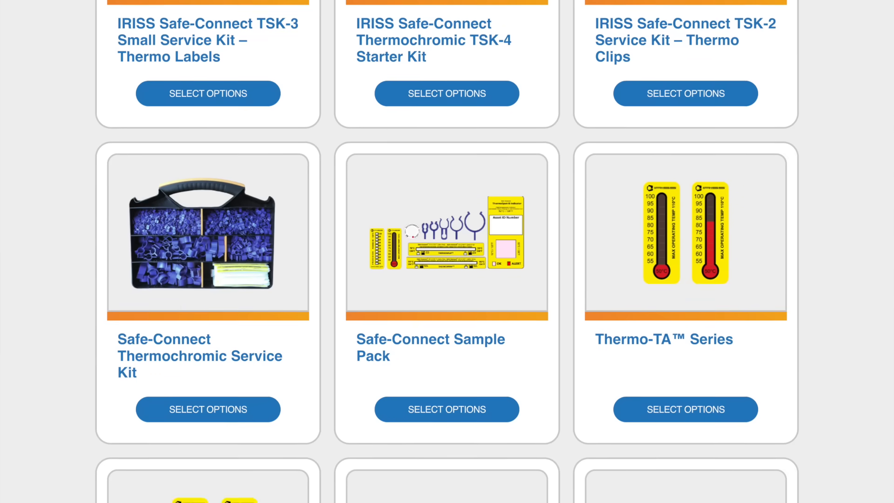
{"action": "scroll", "scroll_direction": "down", "scroll_amount": 3}
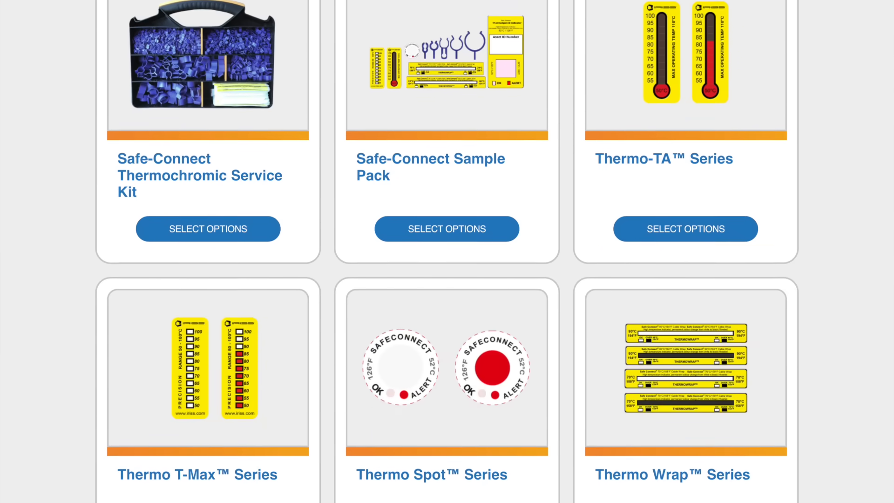
{"action": "scroll", "scroll_direction": "down", "scroll_amount": 3}
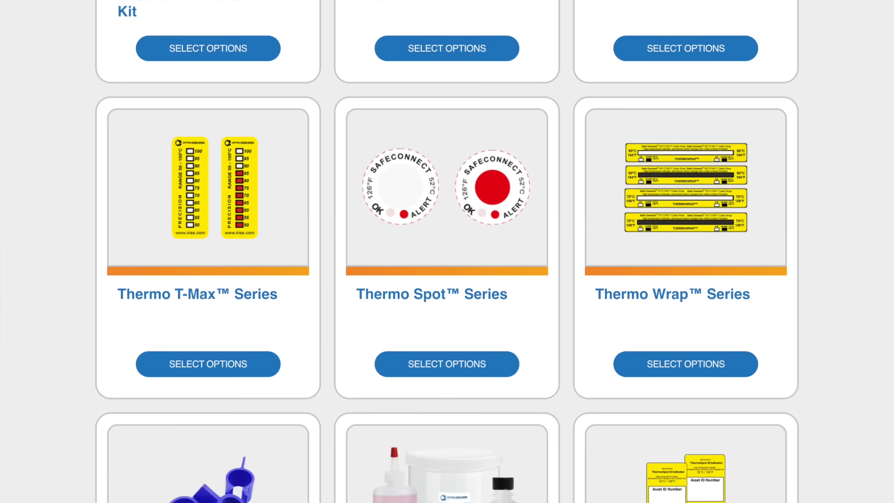
{"action": "scroll", "scroll_direction": "down", "scroll_amount": 3}
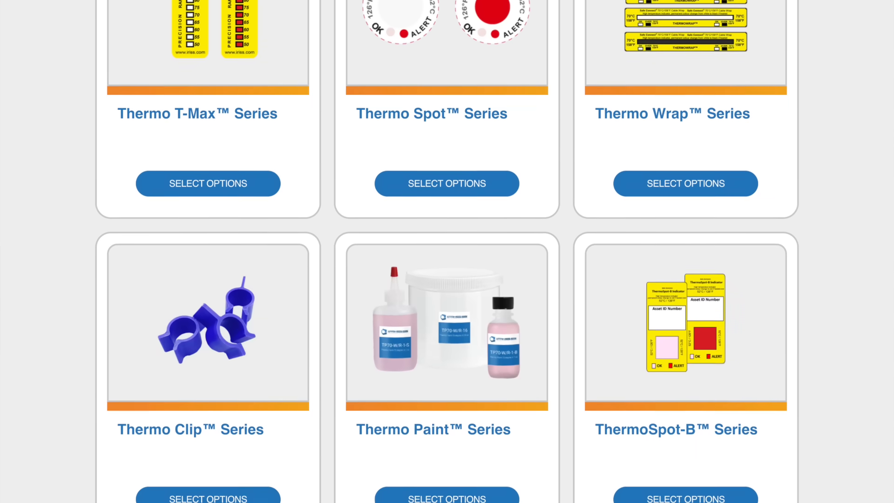